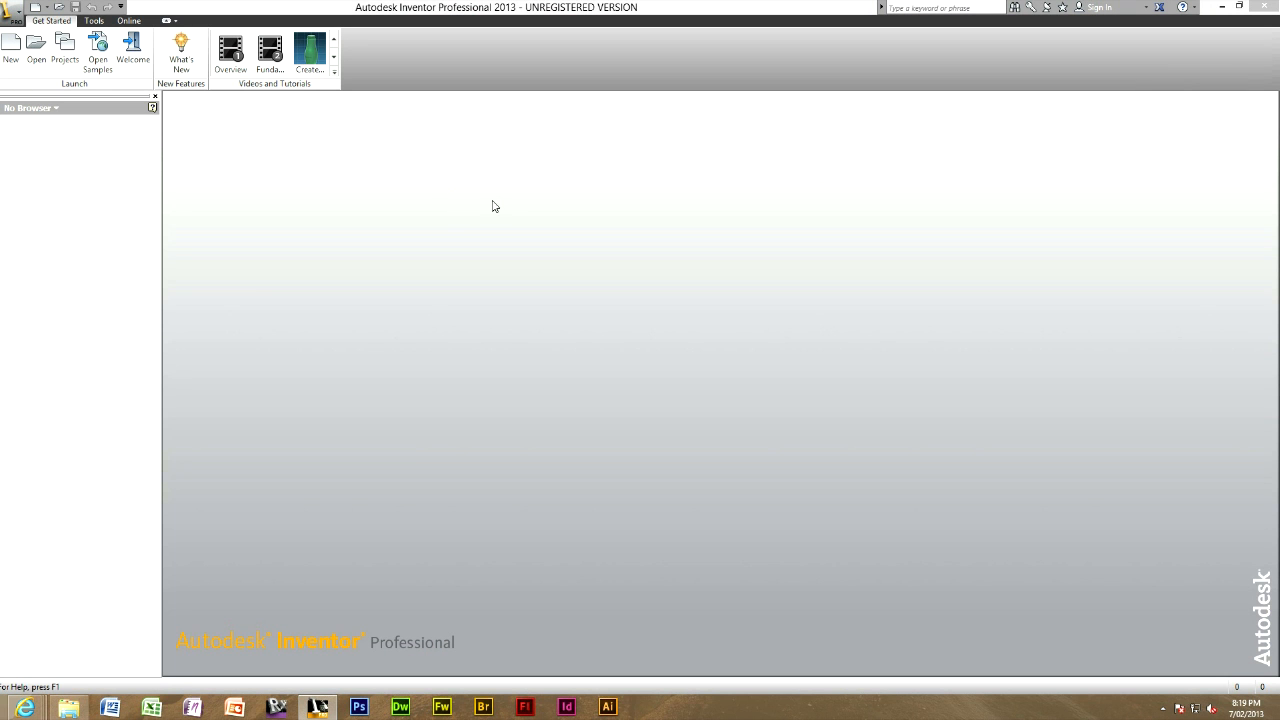
{"action": "mouse_move", "coordinate": [450, 215]}
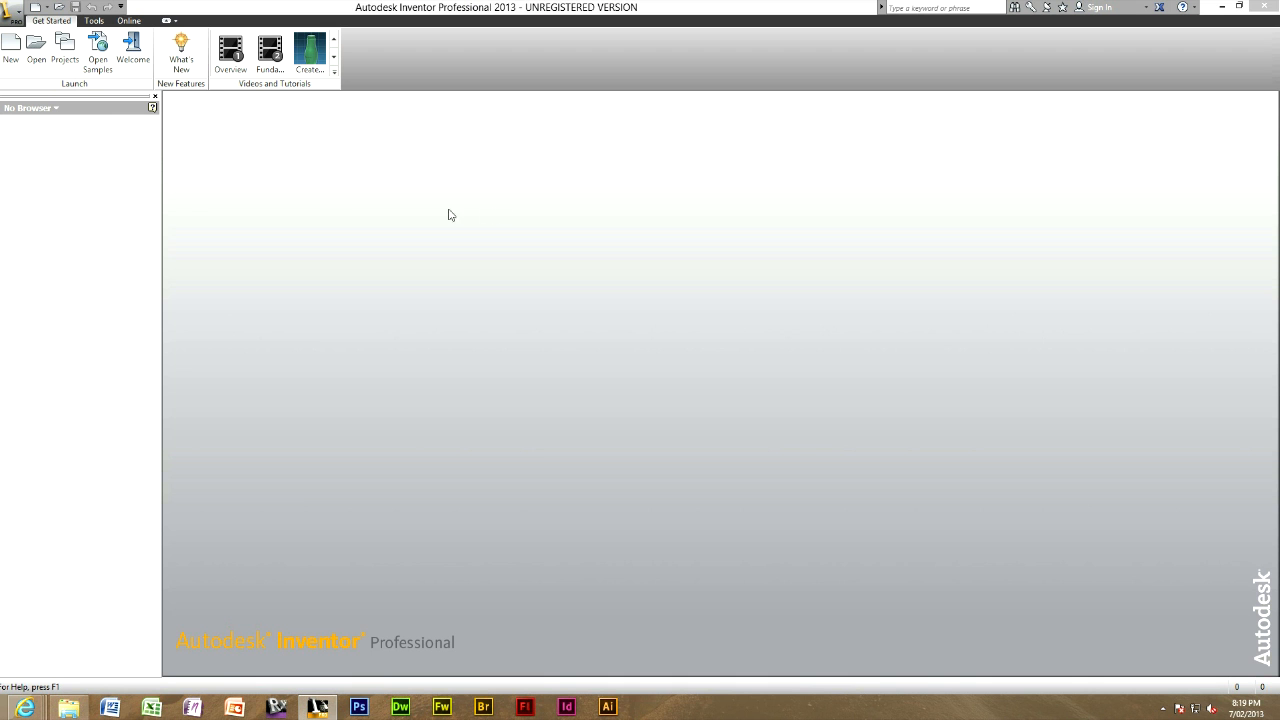
{"action": "mouse_move", "coordinate": [127, 121]}
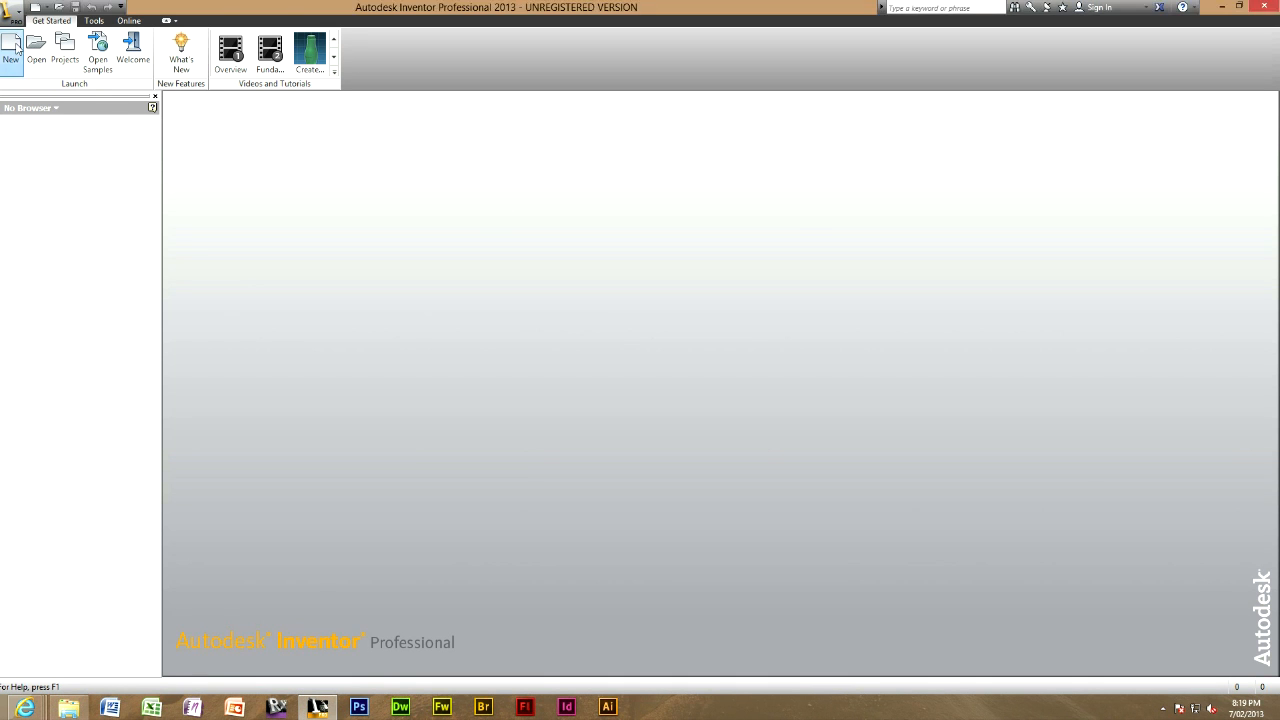
Create a new part file, Part4, from the Standard (mm).ipt template
{"action": "left_click", "coordinate": [11, 48]}
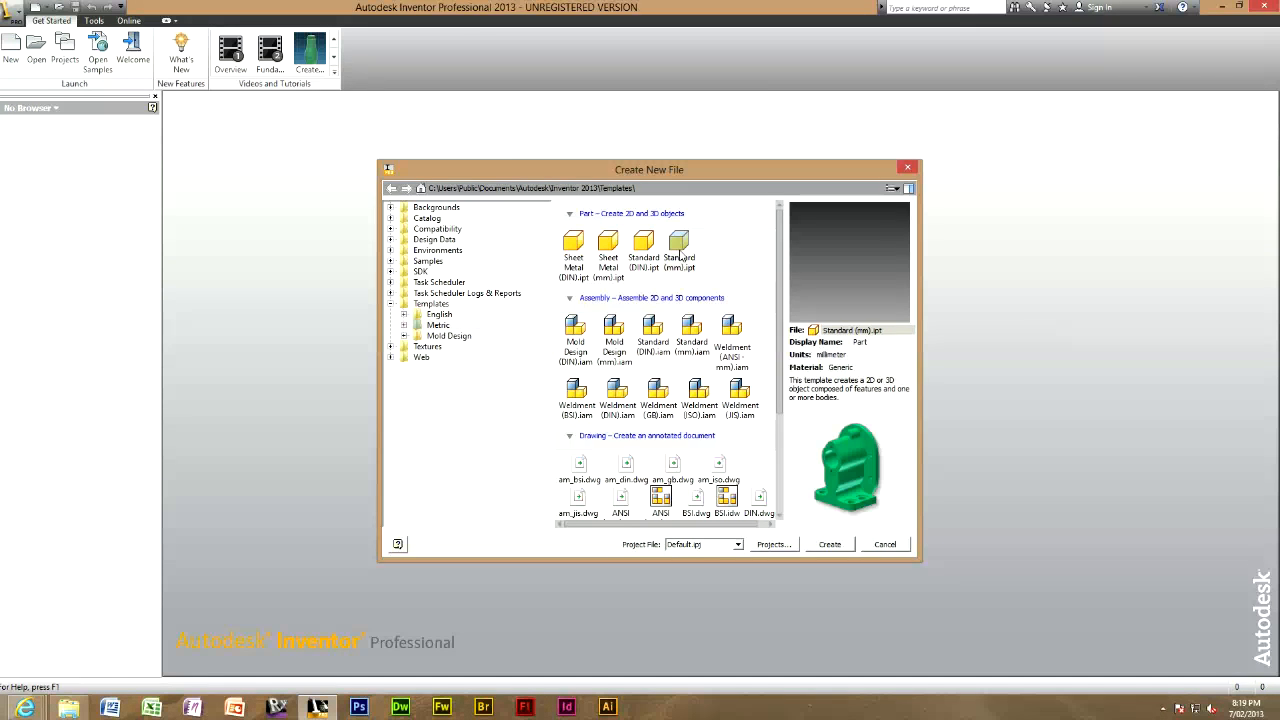
{"action": "left_click", "coordinate": [829, 544]}
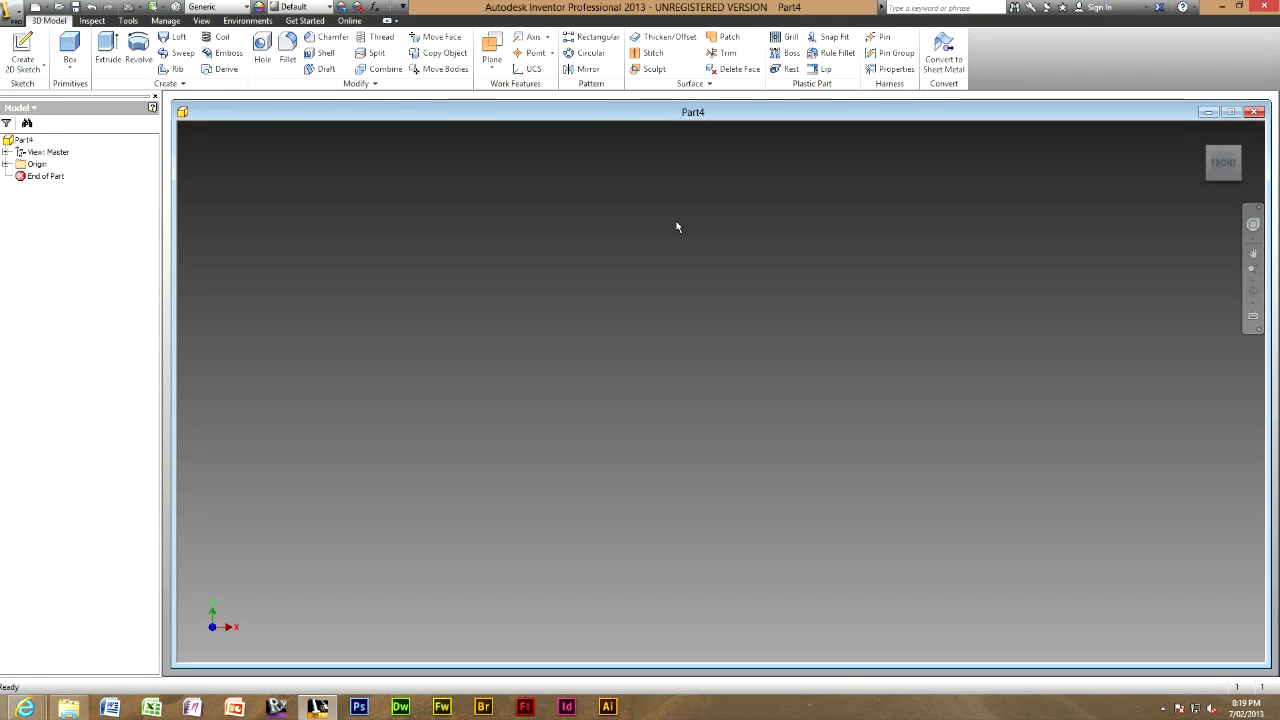
Sketch an origin-centred circle on the XY plane, then expand Origin and pick a plane
{"action": "left_click", "coordinate": [22, 50]}
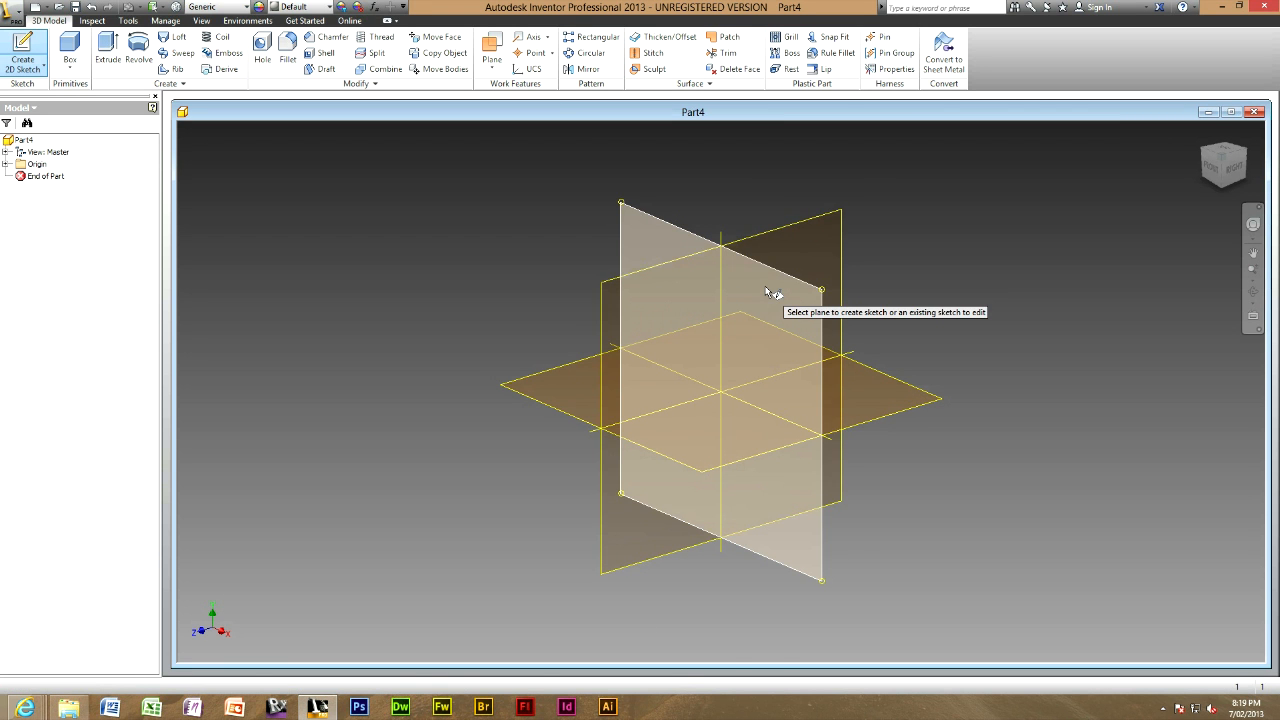
{"action": "mouse_move", "coordinate": [755, 295]}
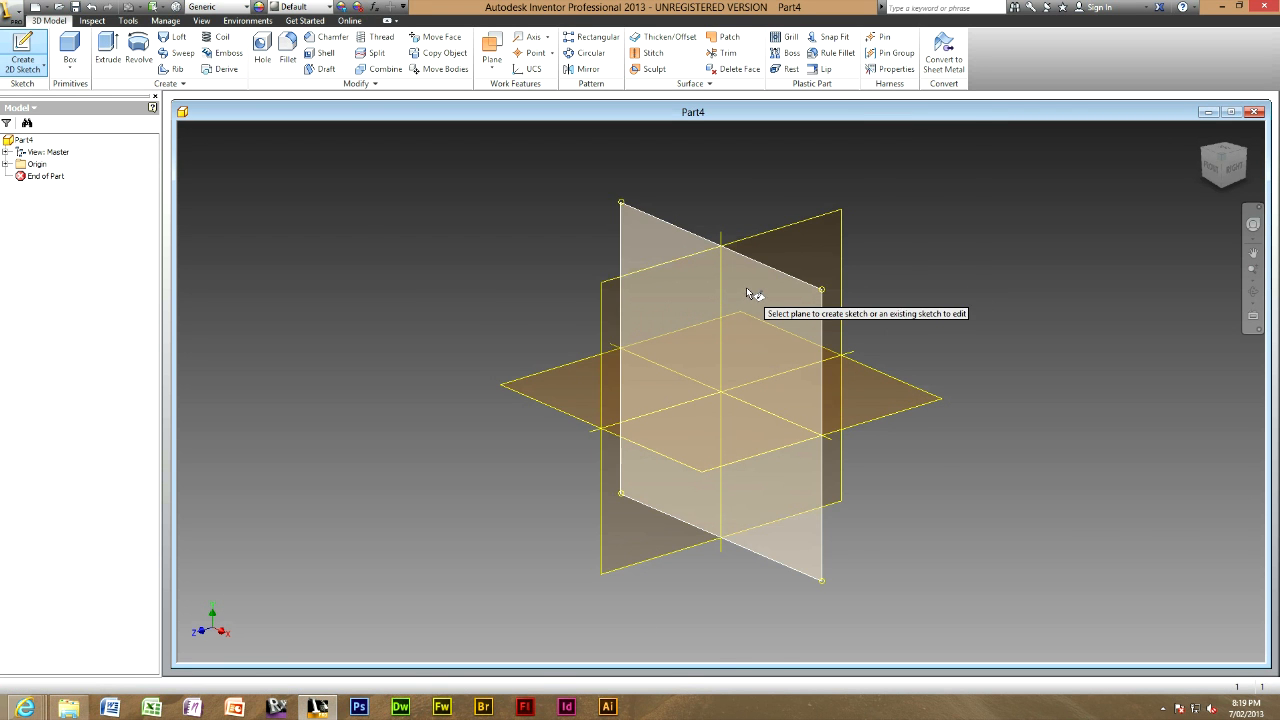
{"action": "left_click", "coordinate": [720, 280]}
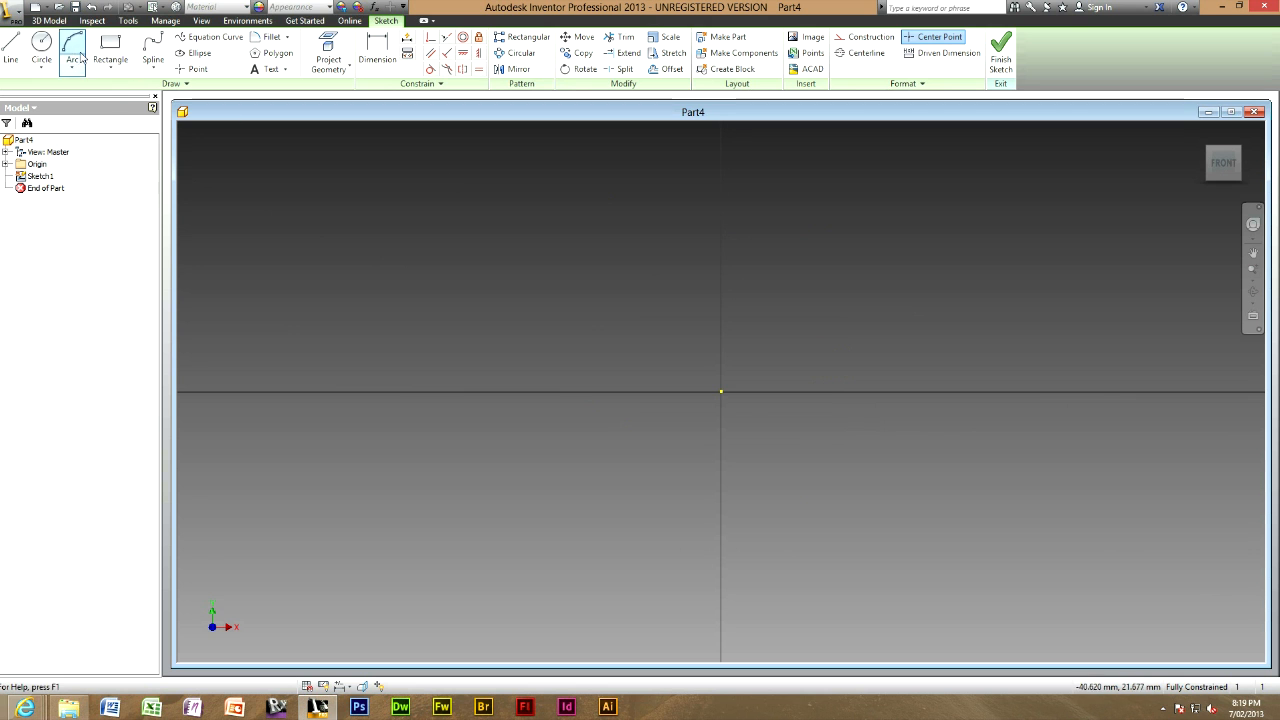
{"action": "left_click", "coordinate": [41, 45]}
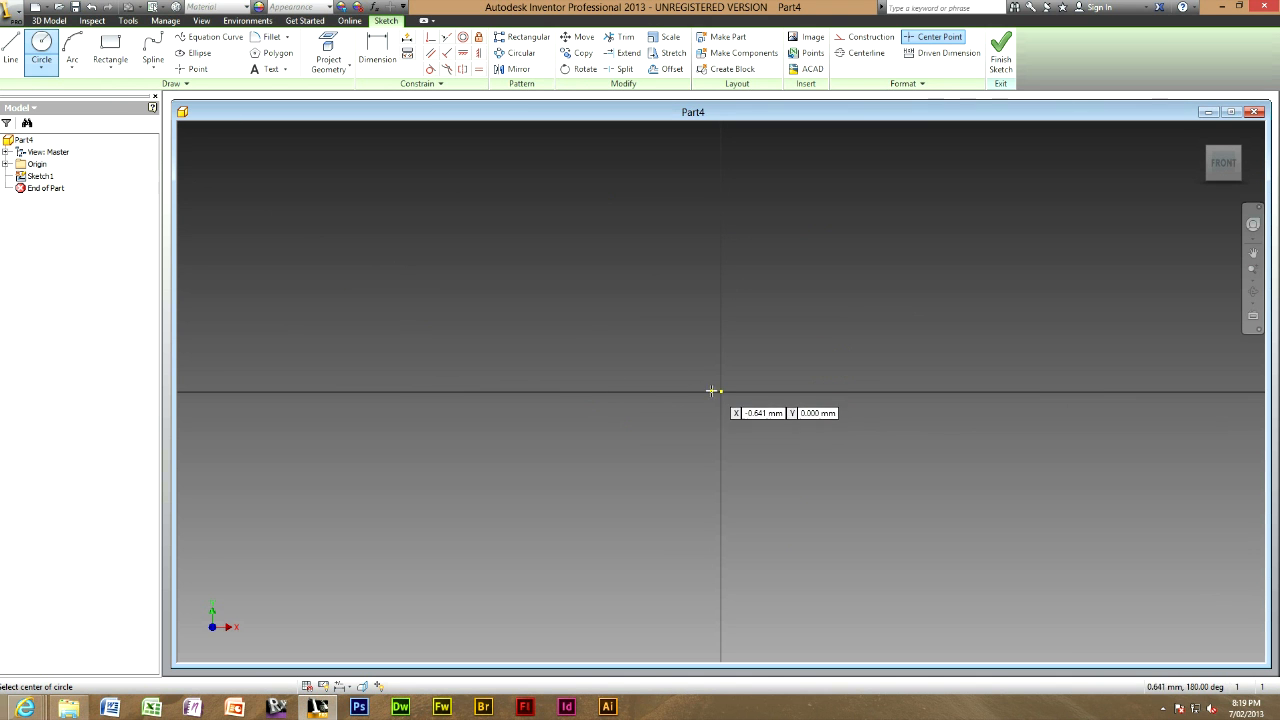
{"action": "left_click", "coordinate": [718, 392]}
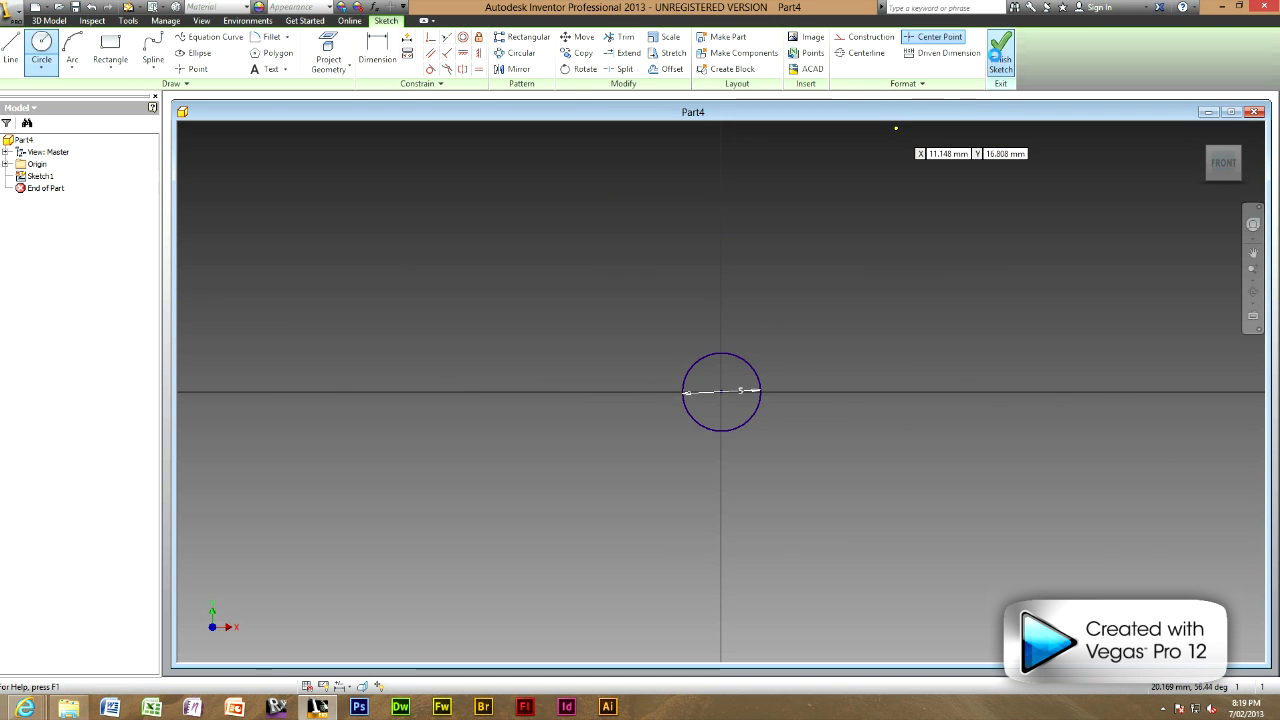
{"action": "left_click", "coordinate": [1000, 52]}
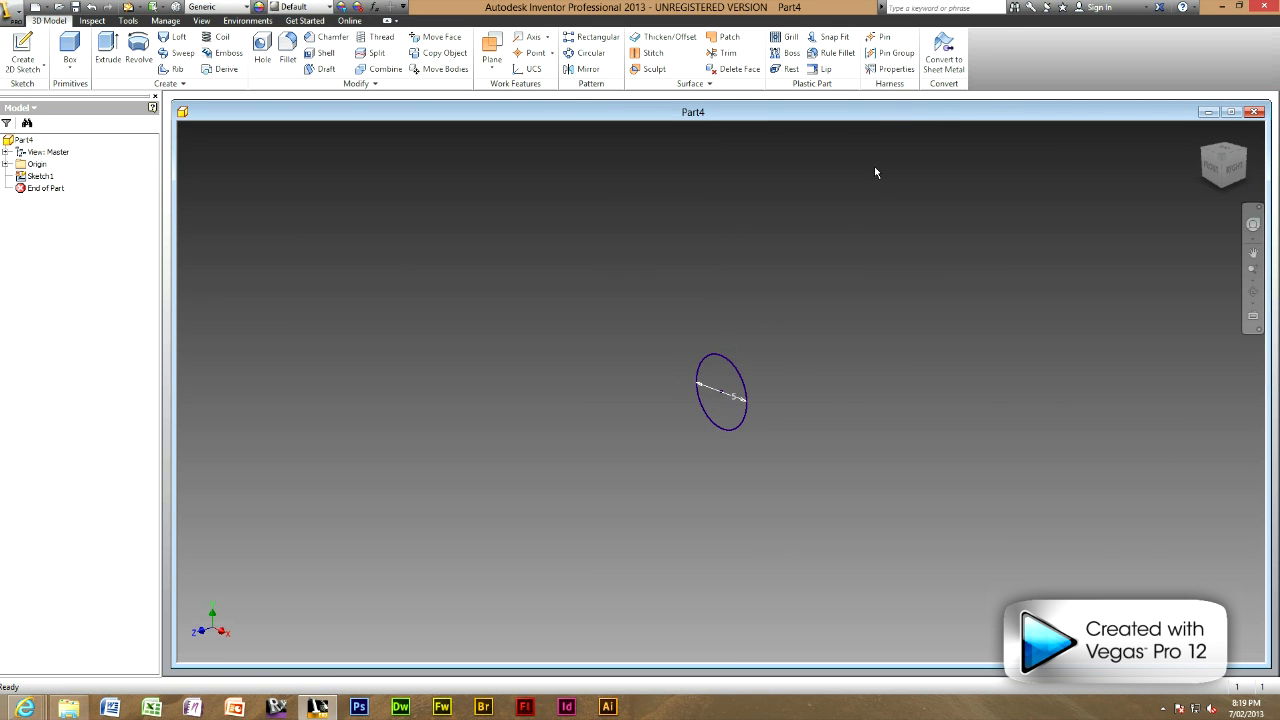
{"action": "mouse_move", "coordinate": [253, 207]}
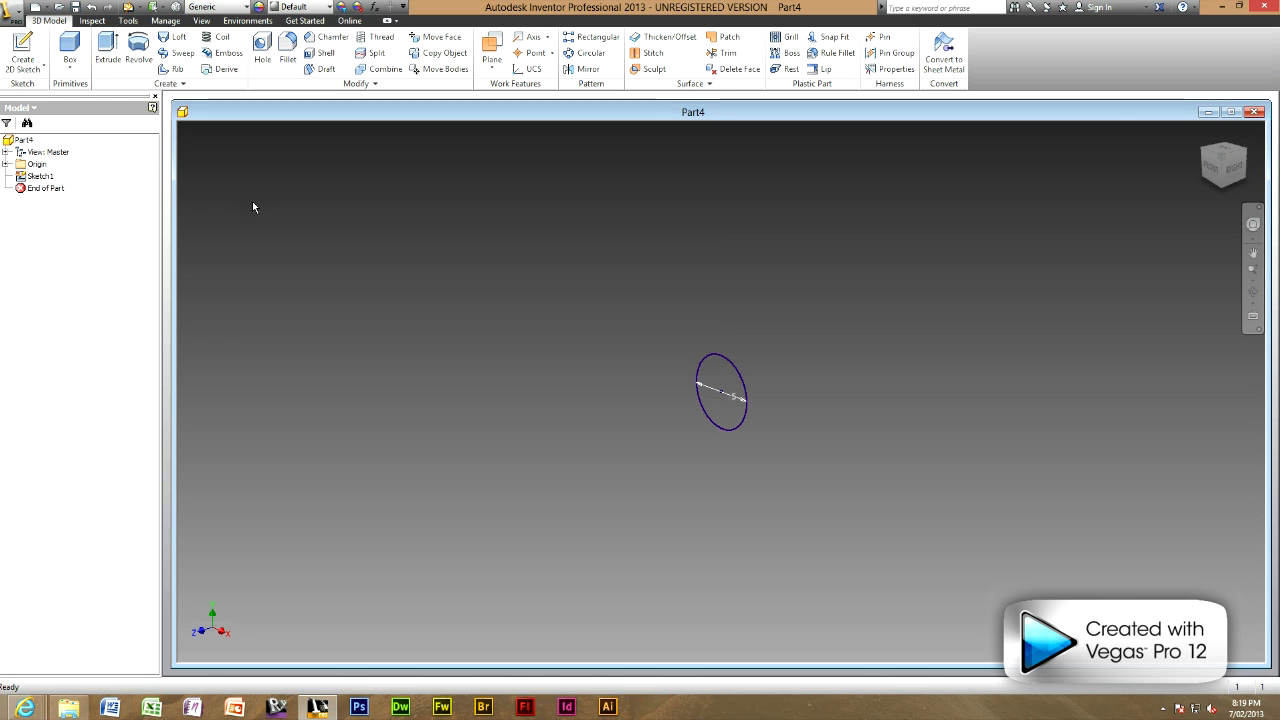
{"action": "left_click", "coordinate": [9, 164]}
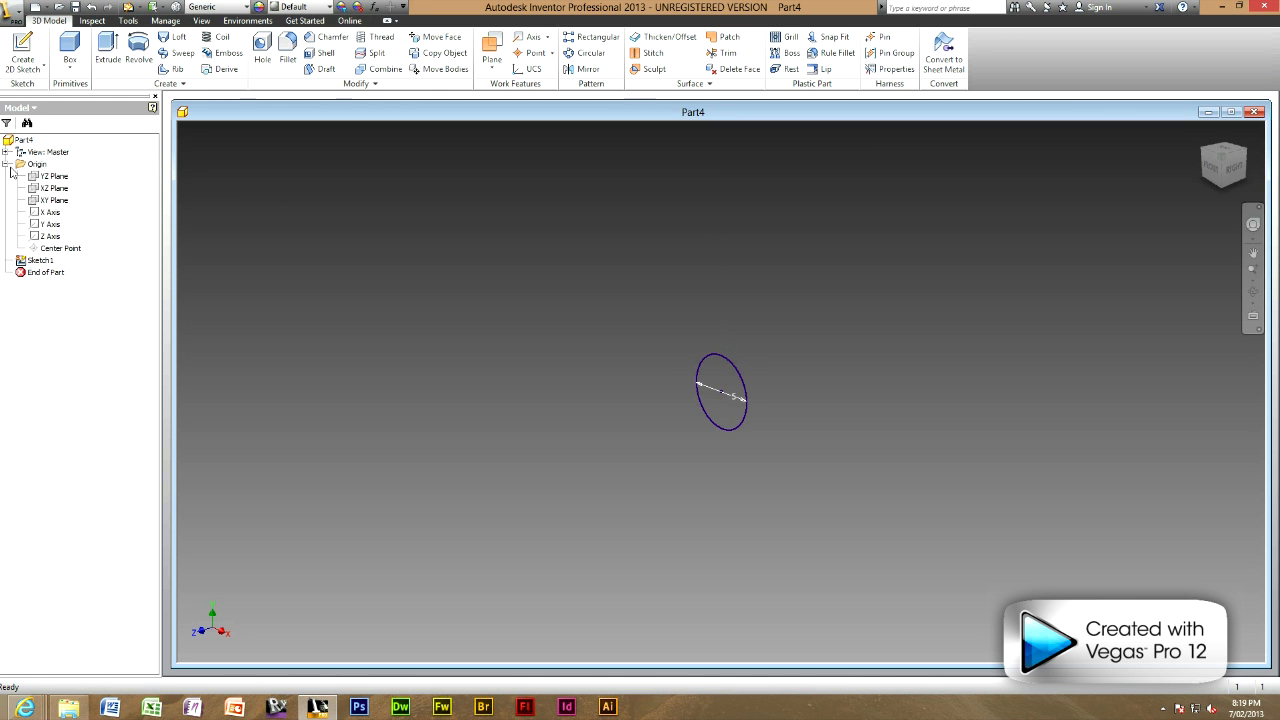
{"action": "left_click", "coordinate": [52, 200]}
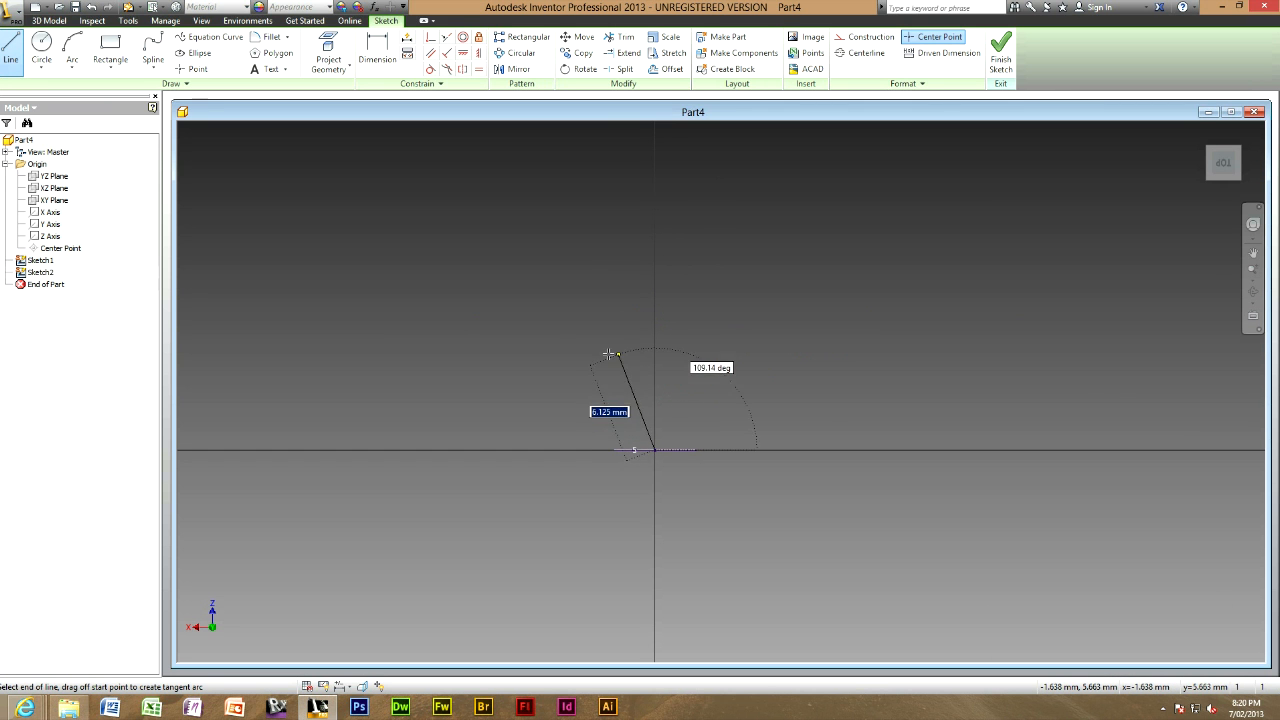
{"action": "mouse_move", "coordinate": [572, 305]}
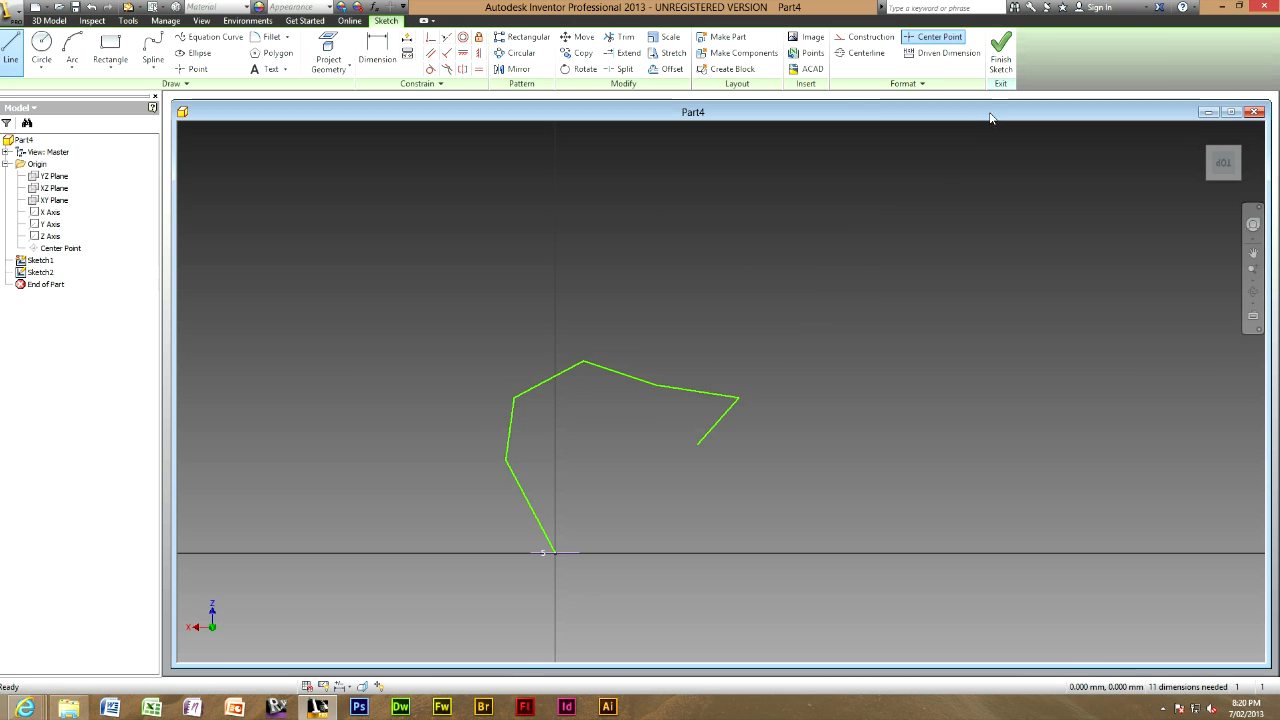
Finish Sketch2 so the line path and circle profile both show in 3D
{"action": "left_click", "coordinate": [1000, 50]}
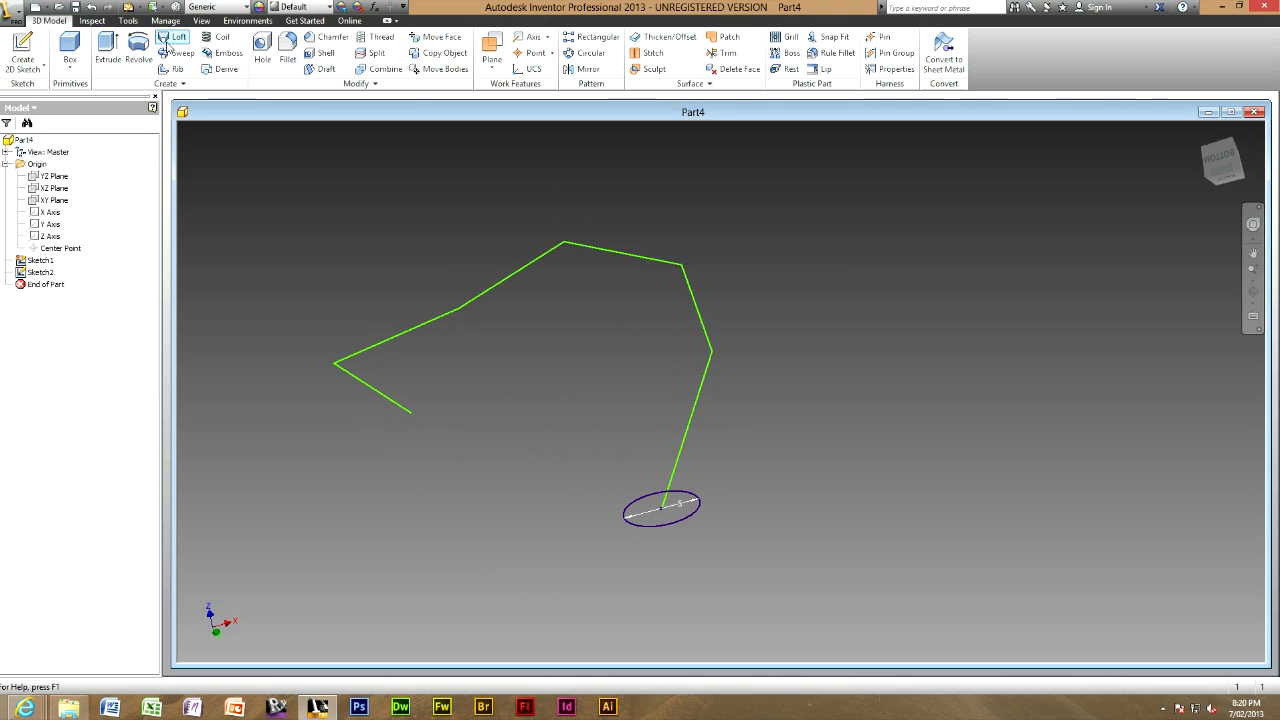
{"action": "mouse_move", "coordinate": [181, 53]}
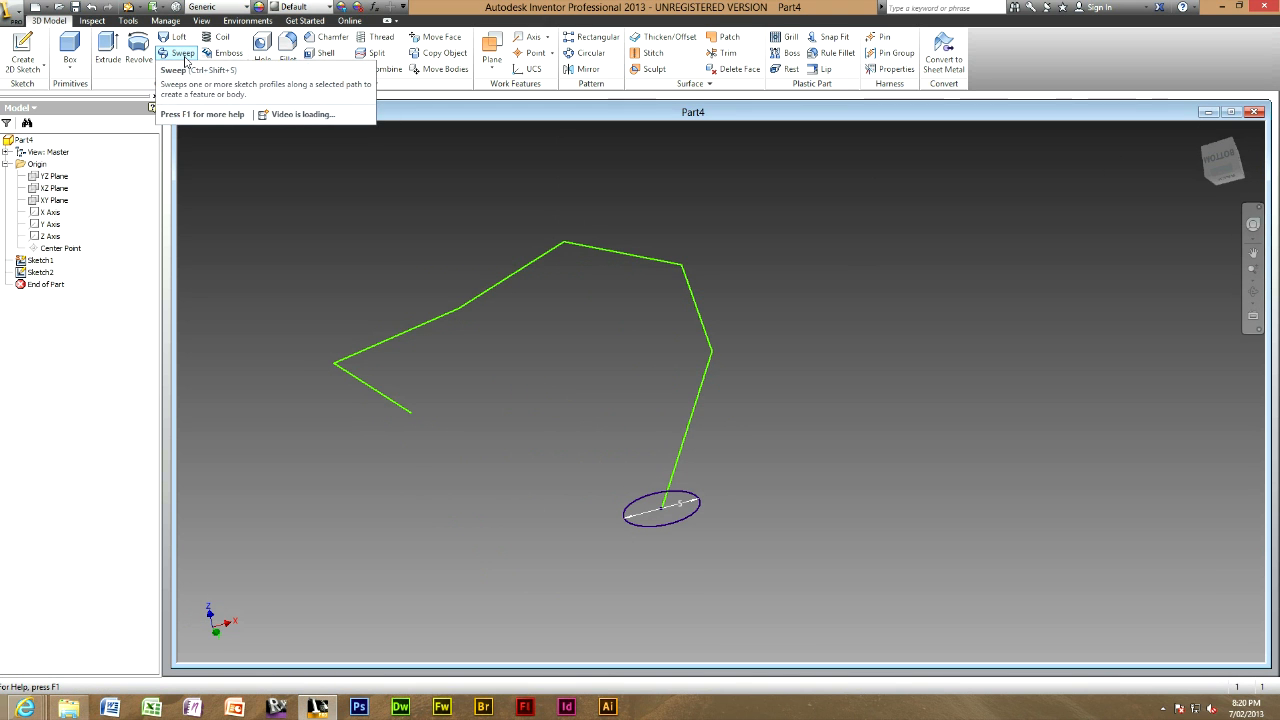
Sweep the circle profile along the multi-segment line path into Sweep1
{"action": "left_click", "coordinate": [177, 53]}
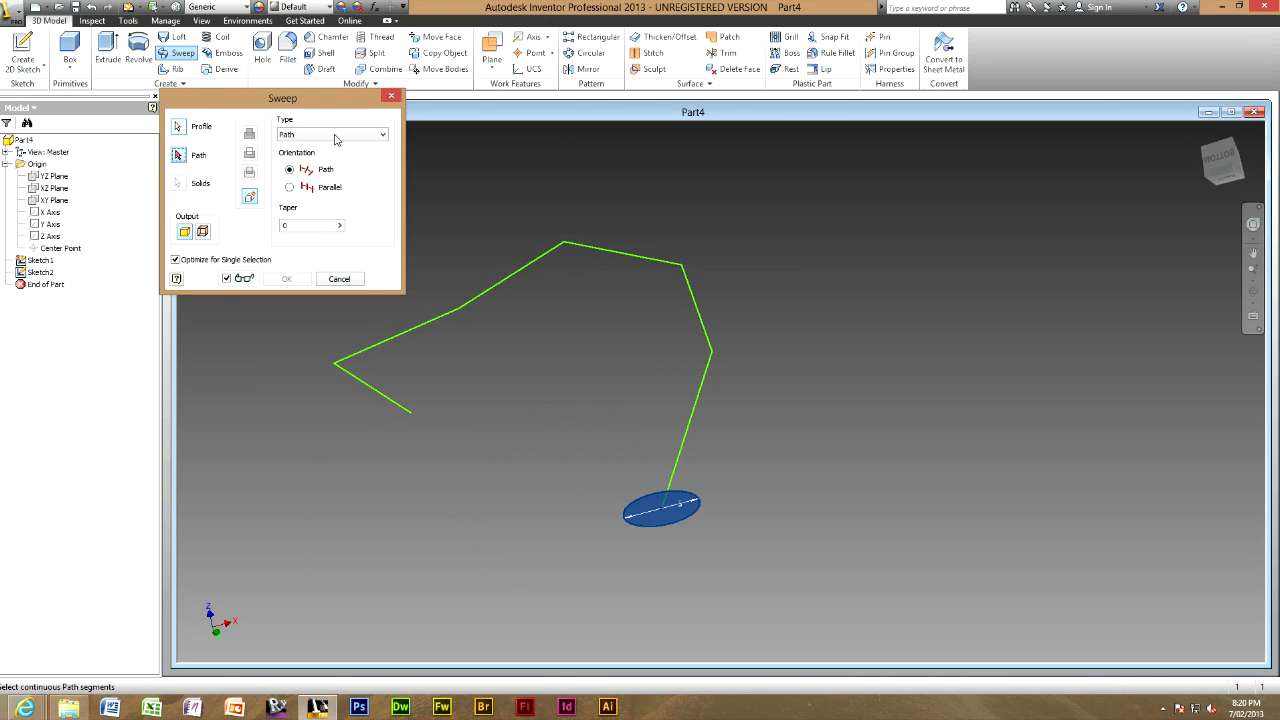
{"action": "mouse_move", "coordinate": [695, 513]}
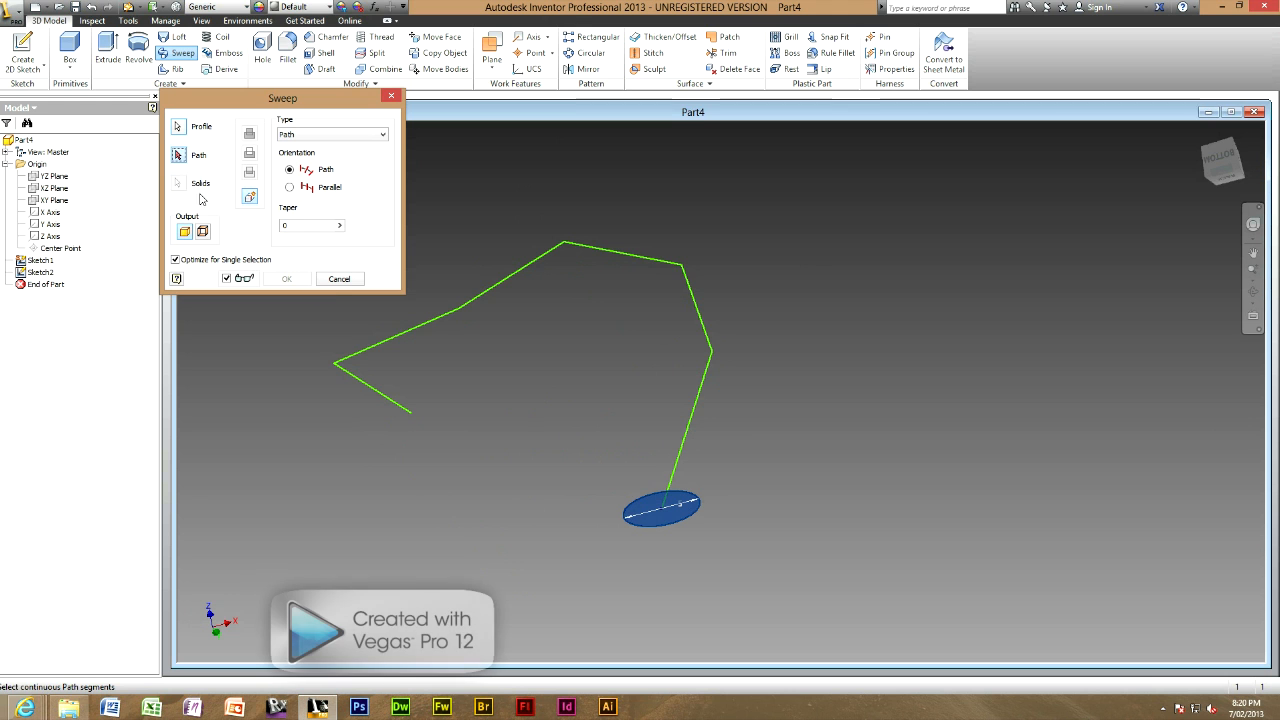
{"action": "mouse_move", "coordinate": [673, 270]}
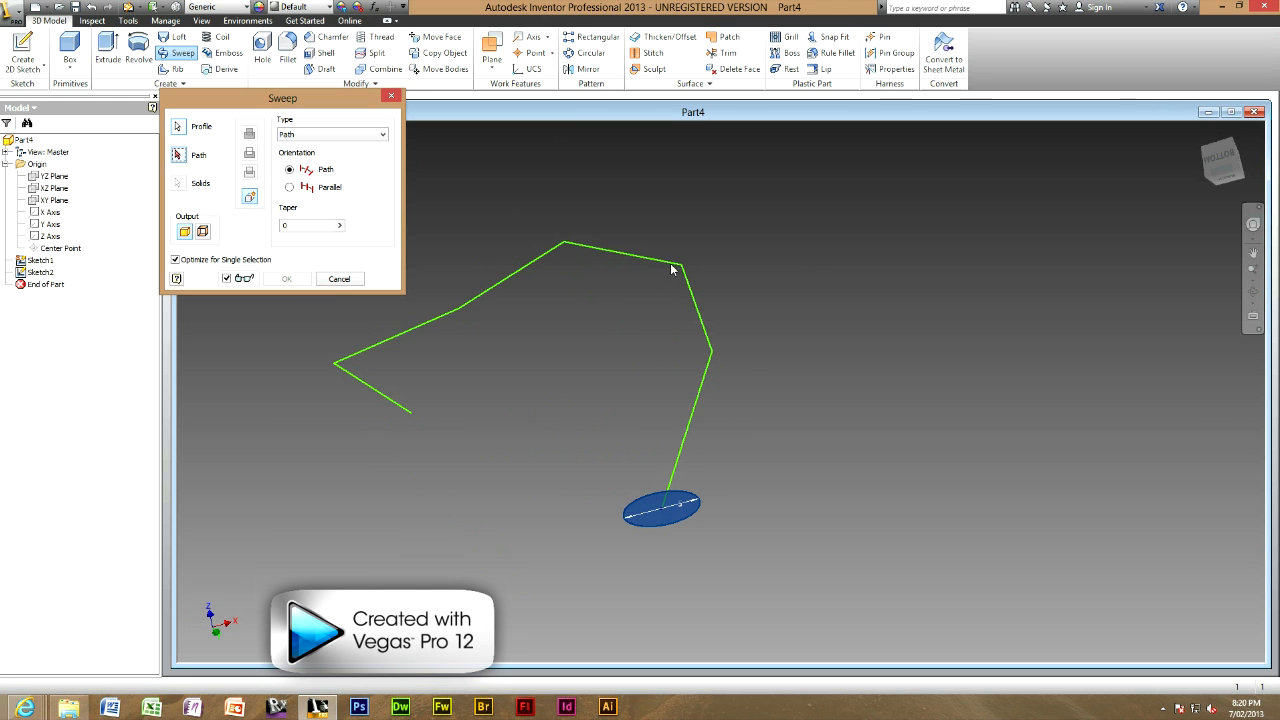
{"action": "mouse_move", "coordinate": [1081, 231]}
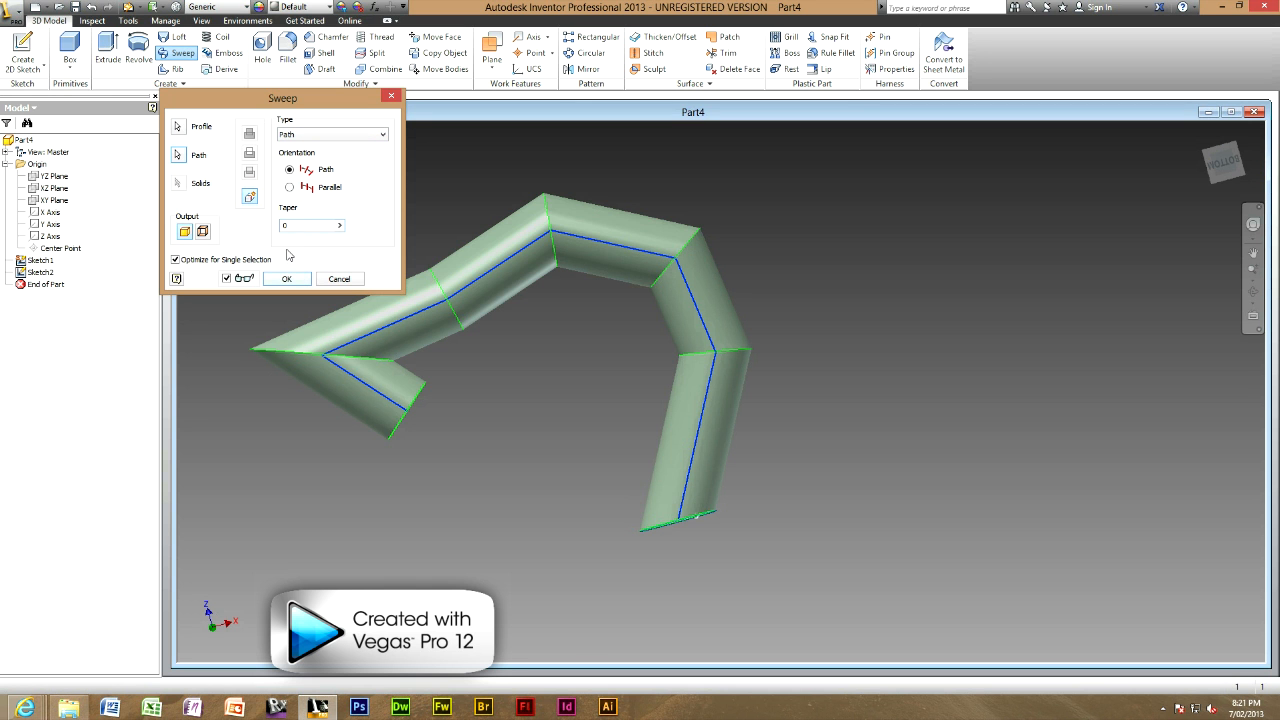
{"action": "left_click", "coordinate": [286, 278]}
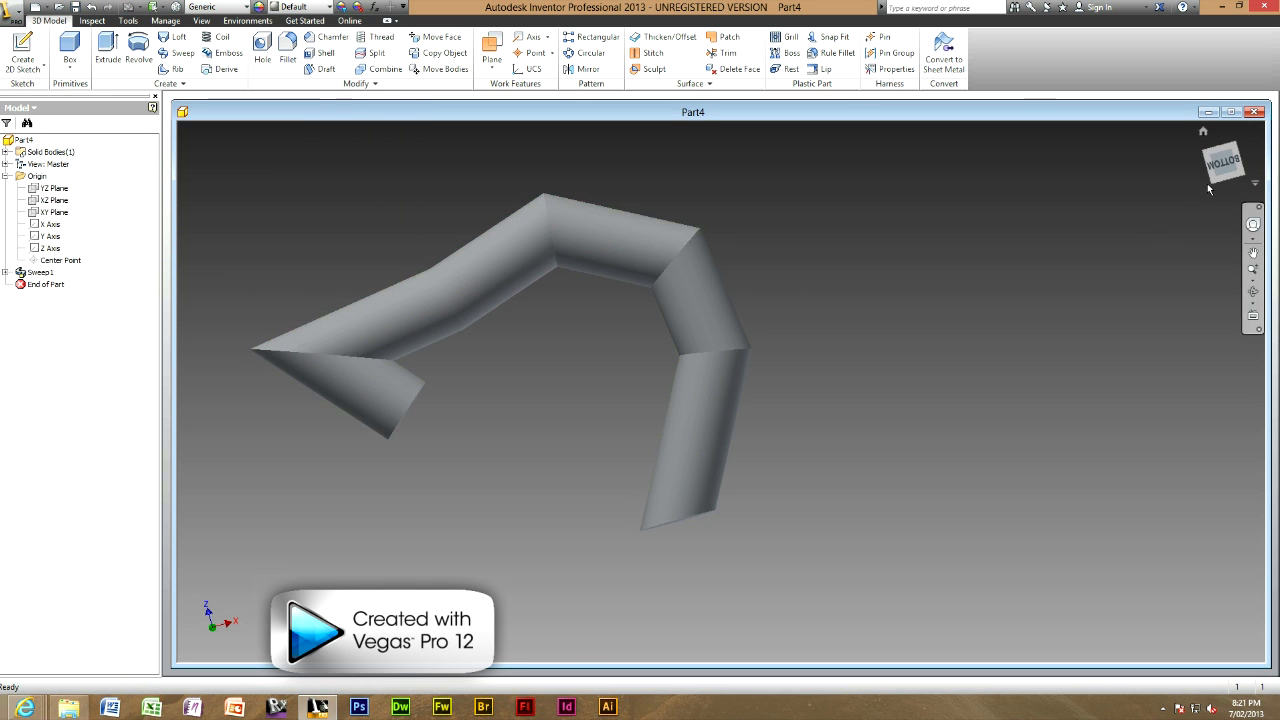